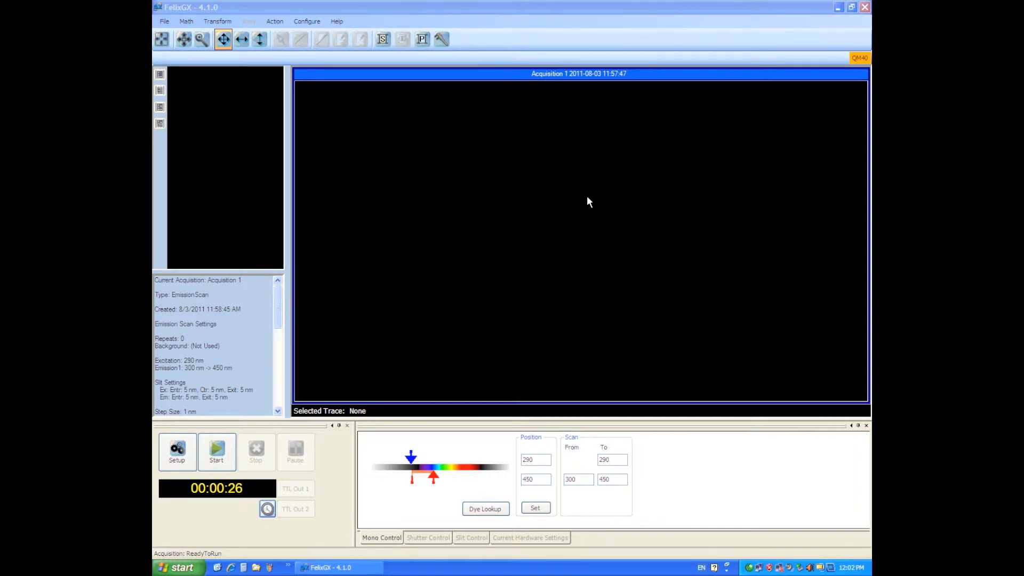
{"action": "mouse_move", "coordinate": [594, 202]}
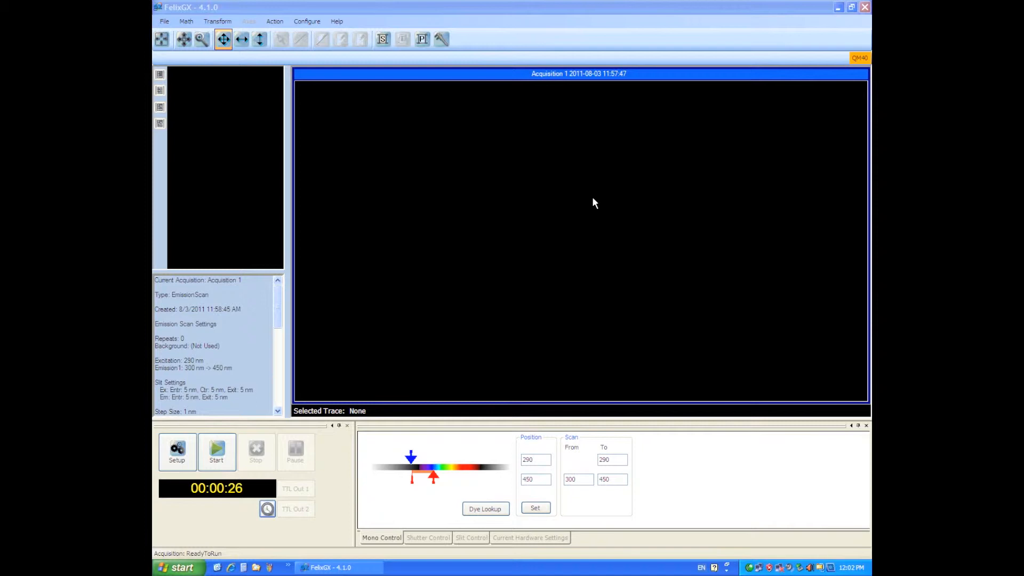
- Bring up the Acquisition 1 setup with Emission Scan as the acquisition type
{"action": "left_click", "coordinate": [176, 450]}
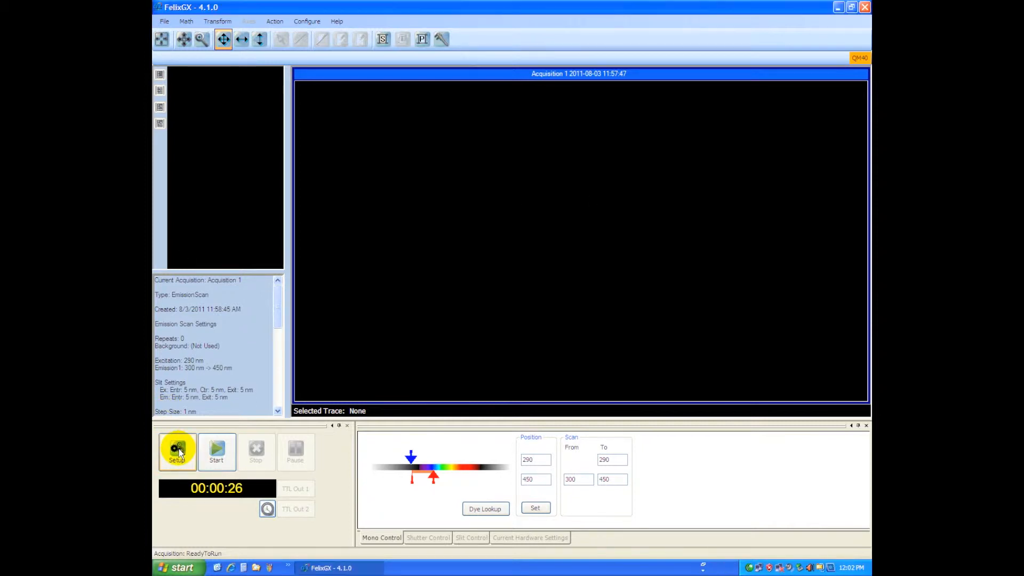
{"action": "left_click", "coordinate": [176, 450]}
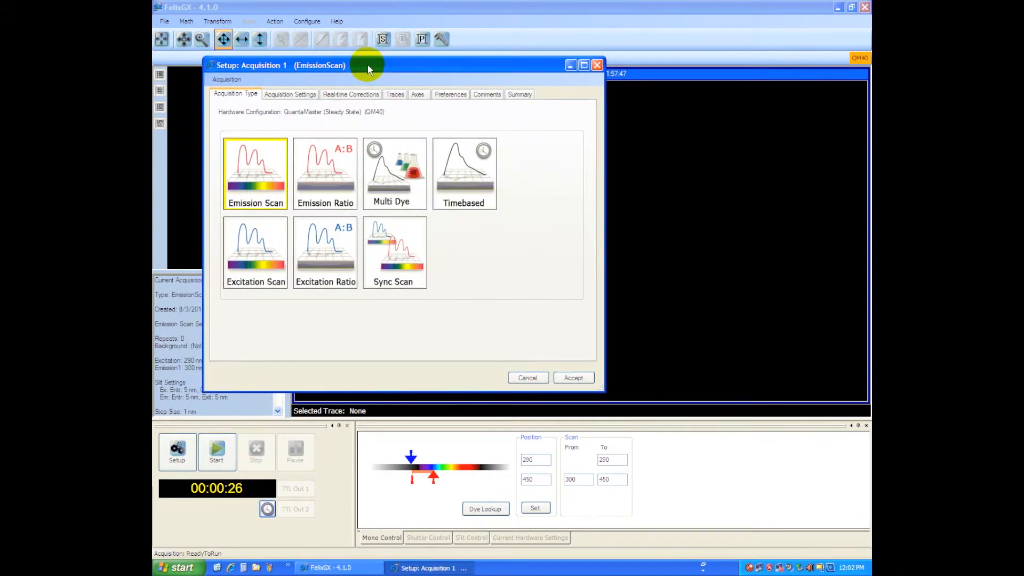
{"action": "mouse_move", "coordinate": [260, 271]}
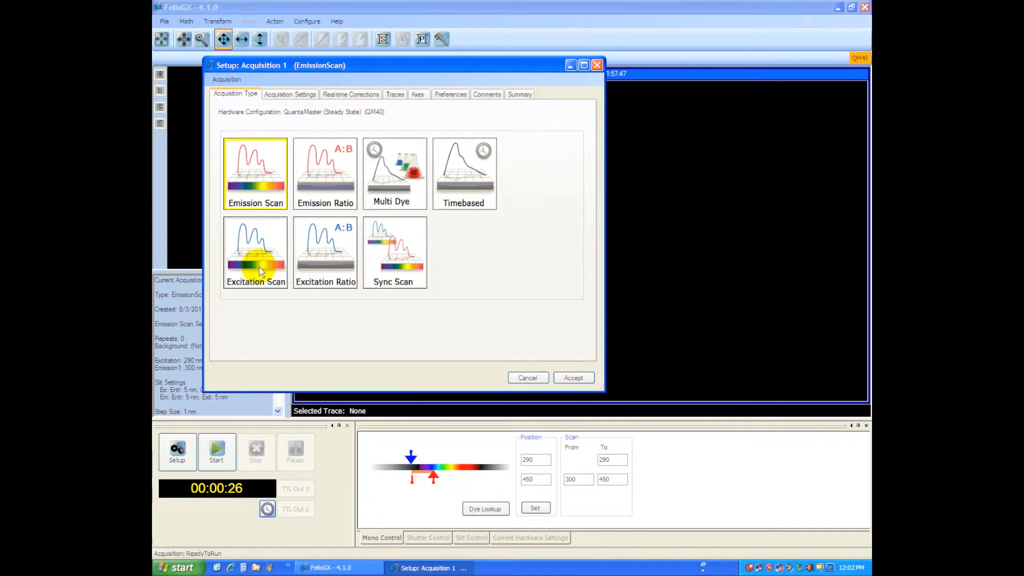
{"action": "mouse_move", "coordinate": [476, 169]}
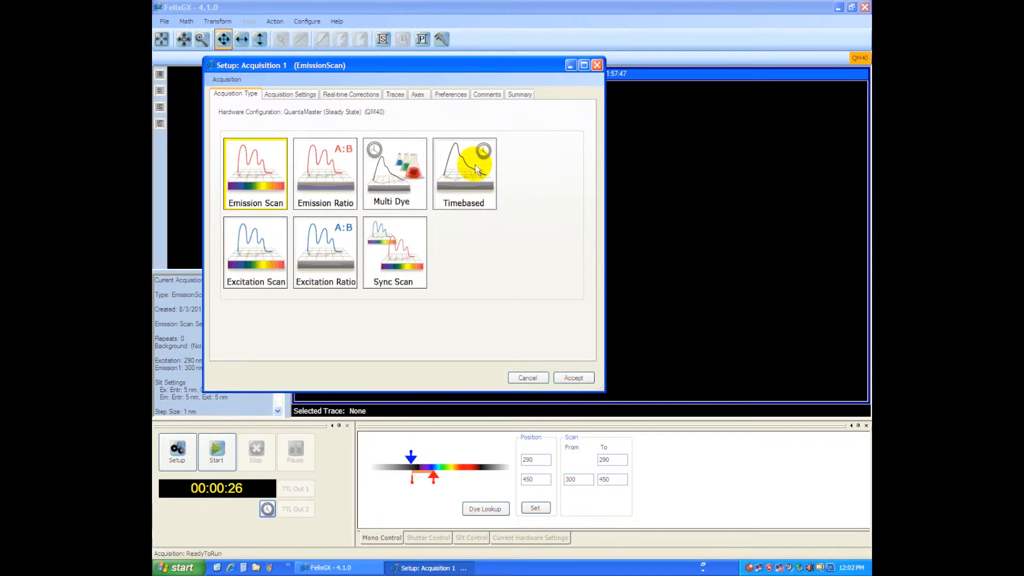
{"action": "mouse_move", "coordinate": [295, 280]}
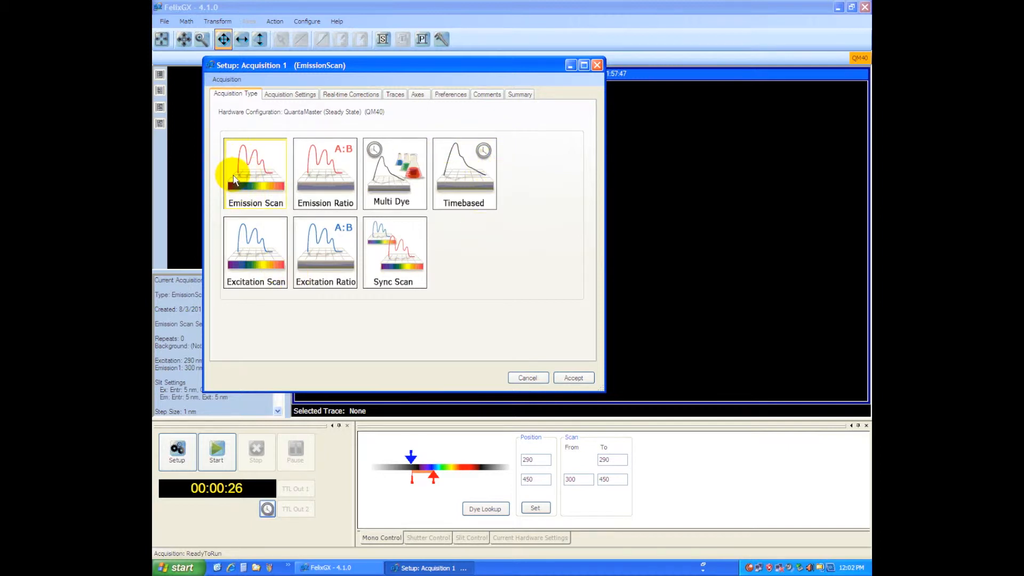
{"action": "mouse_move", "coordinate": [424, 231]}
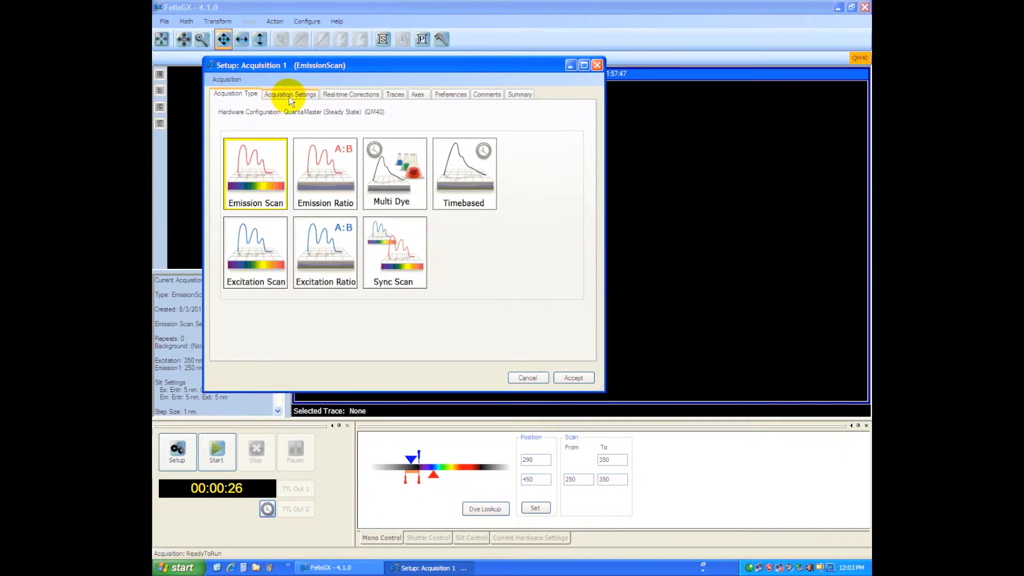
- Set 290 nm excitation, 300–450 nm emission, 5 nm slits and 0.05 s integration
{"action": "left_click", "coordinate": [290, 93]}
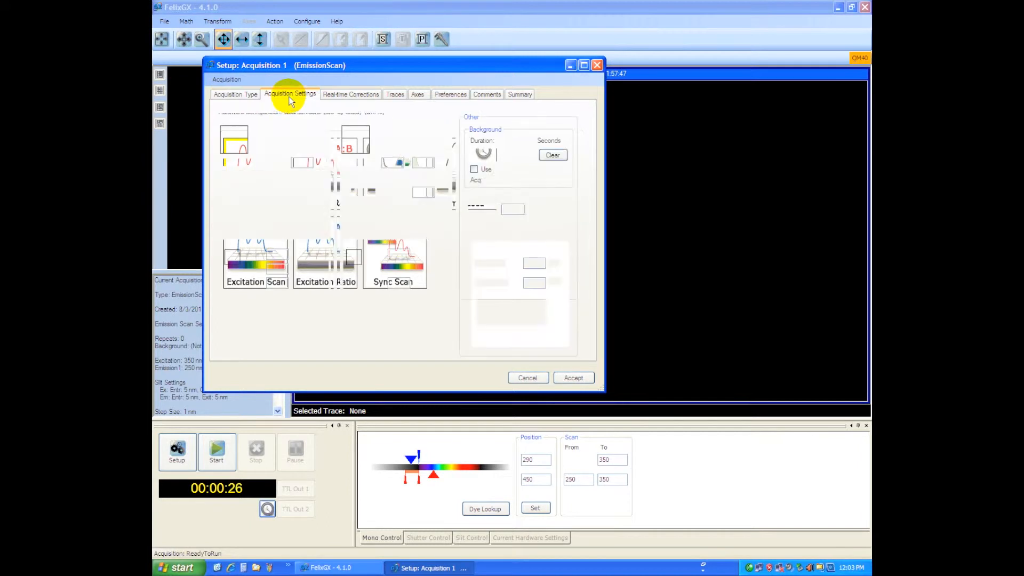
{"action": "left_click", "coordinate": [290, 94]}
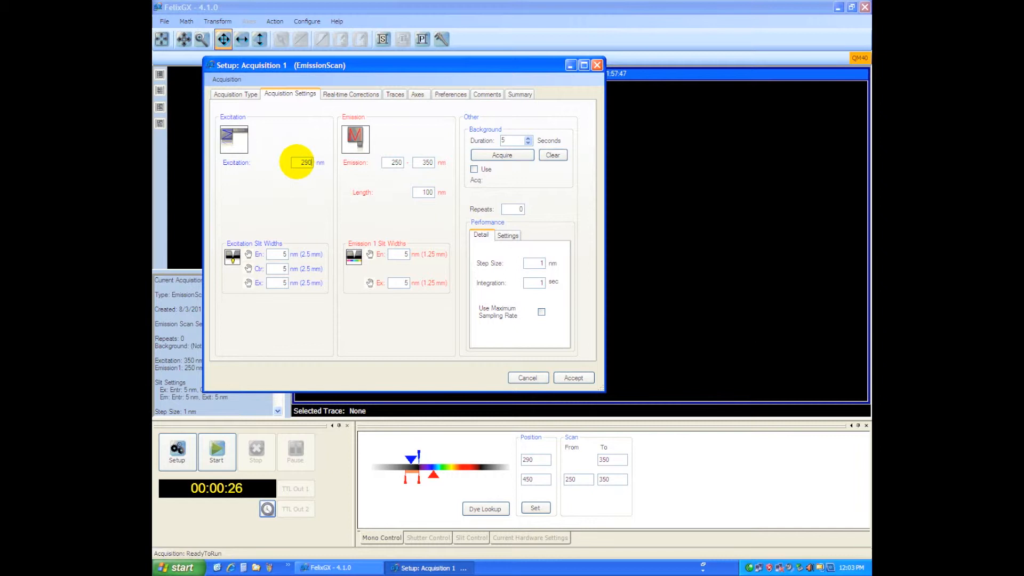
{"action": "left_click", "coordinate": [304, 163]}
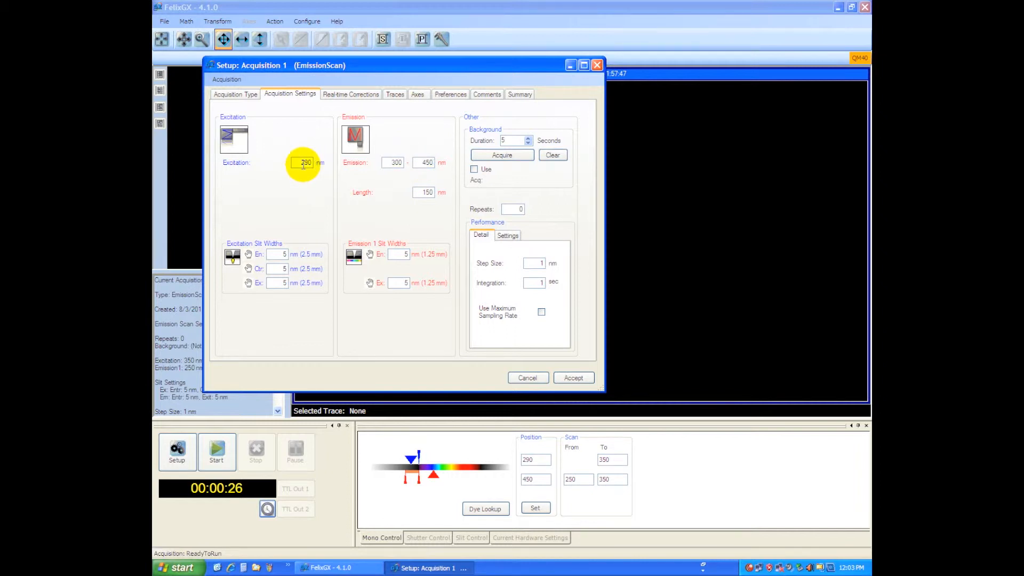
{"action": "left_click", "coordinate": [394, 162]}
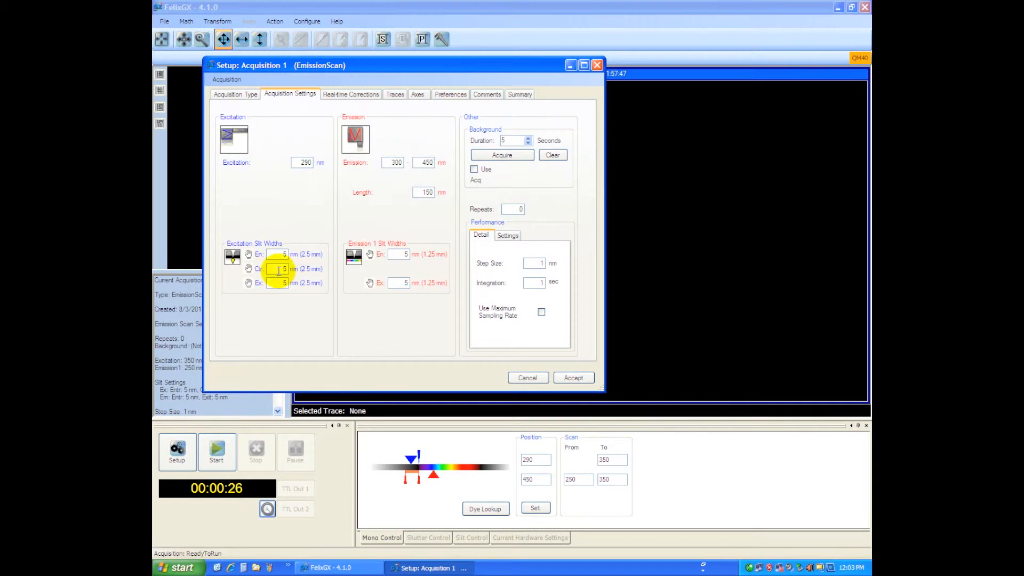
{"action": "left_click", "coordinate": [277, 254]}
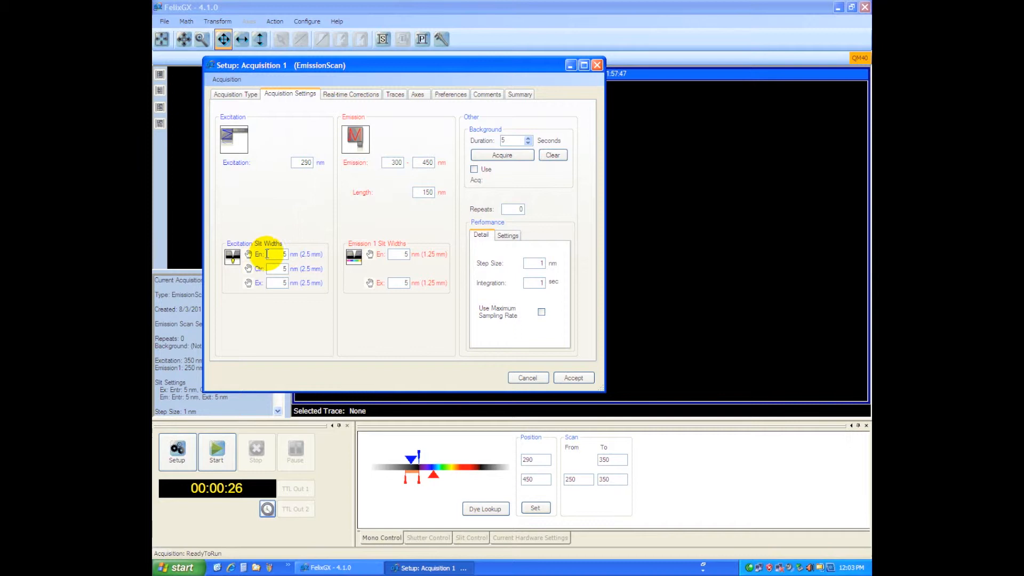
{"action": "left_click", "coordinate": [403, 254]}
{"action": "type", "text": ".05"}
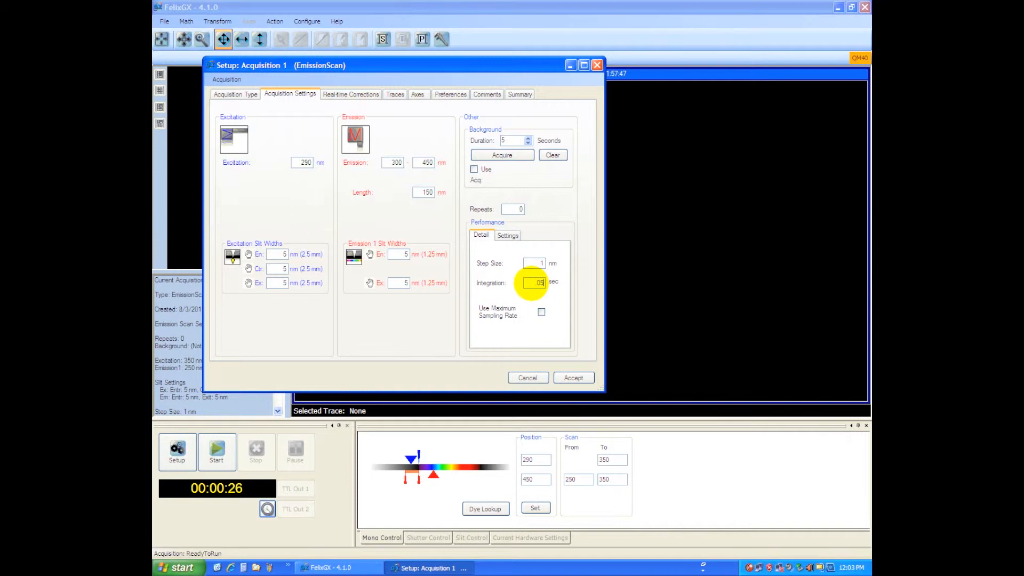
{"action": "mouse_move", "coordinate": [514, 285]}
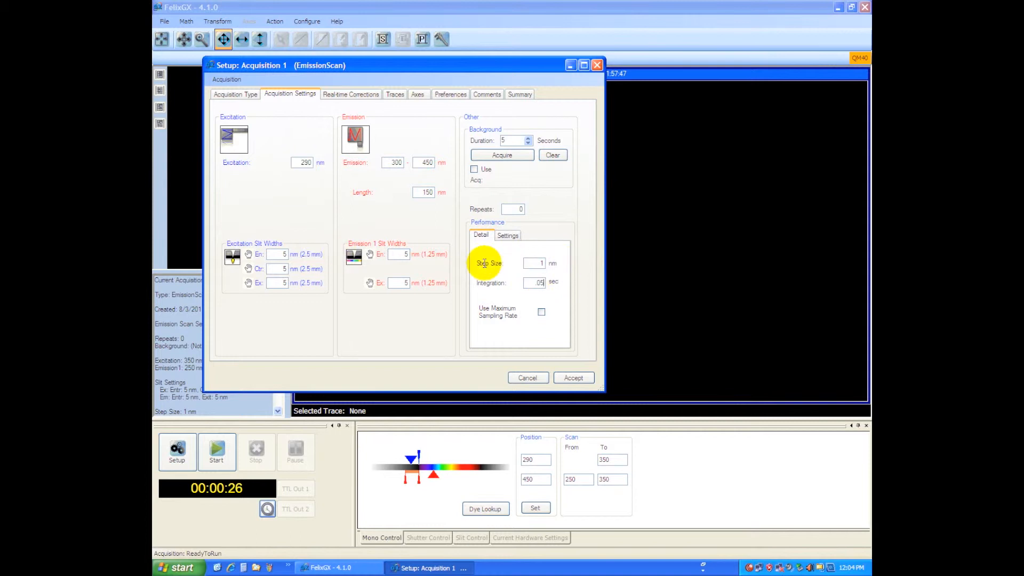
{"action": "left_click", "coordinate": [534, 262]}
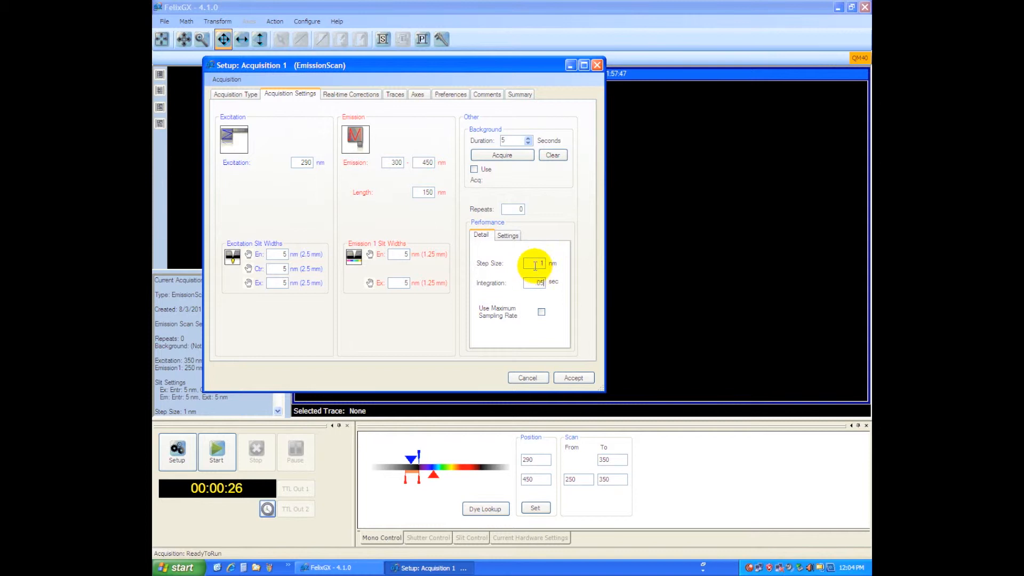
{"action": "mouse_move", "coordinate": [523, 271]}
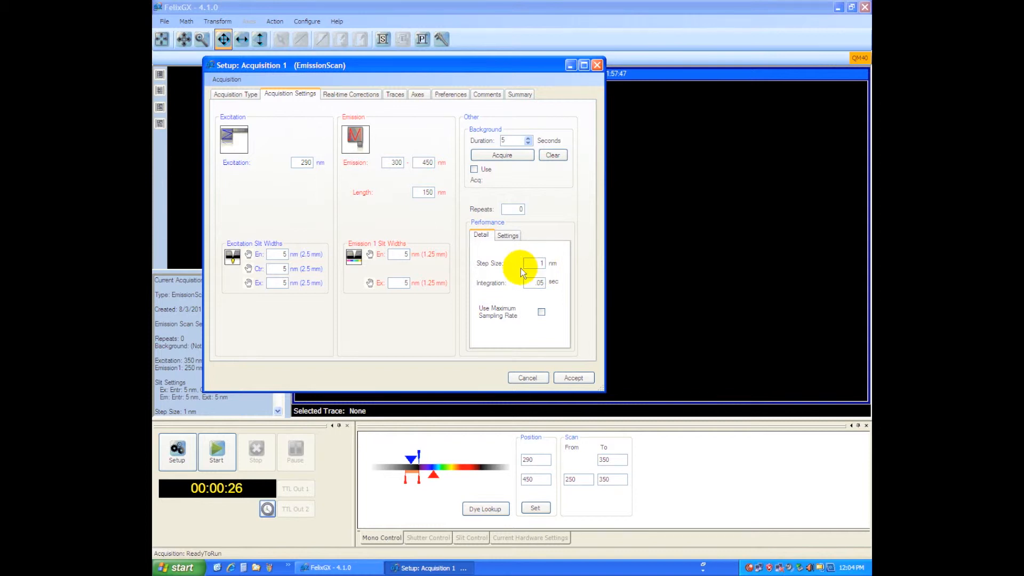
{"action": "left_click", "coordinate": [537, 263]}
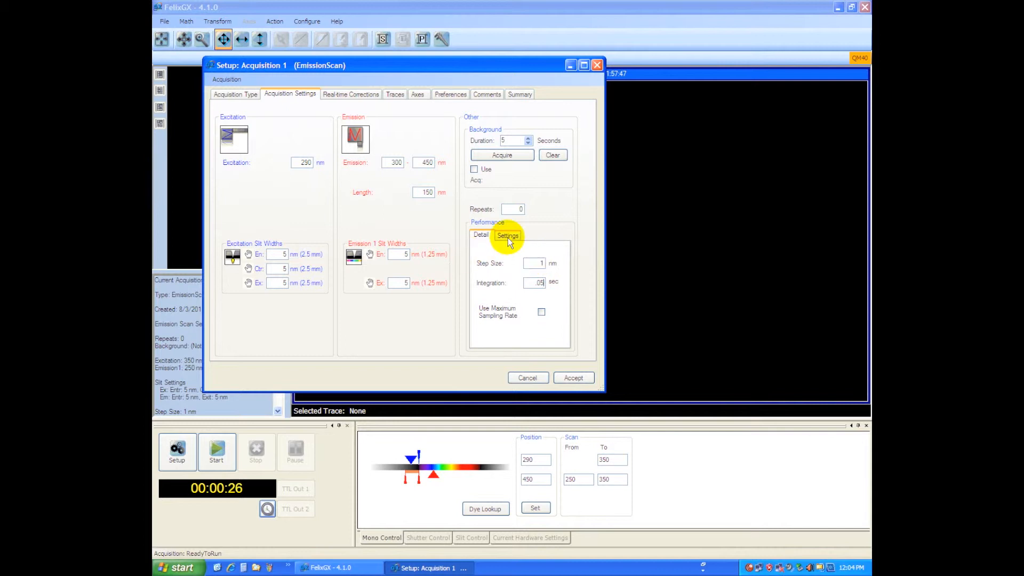
{"action": "mouse_move", "coordinate": [427, 235]}
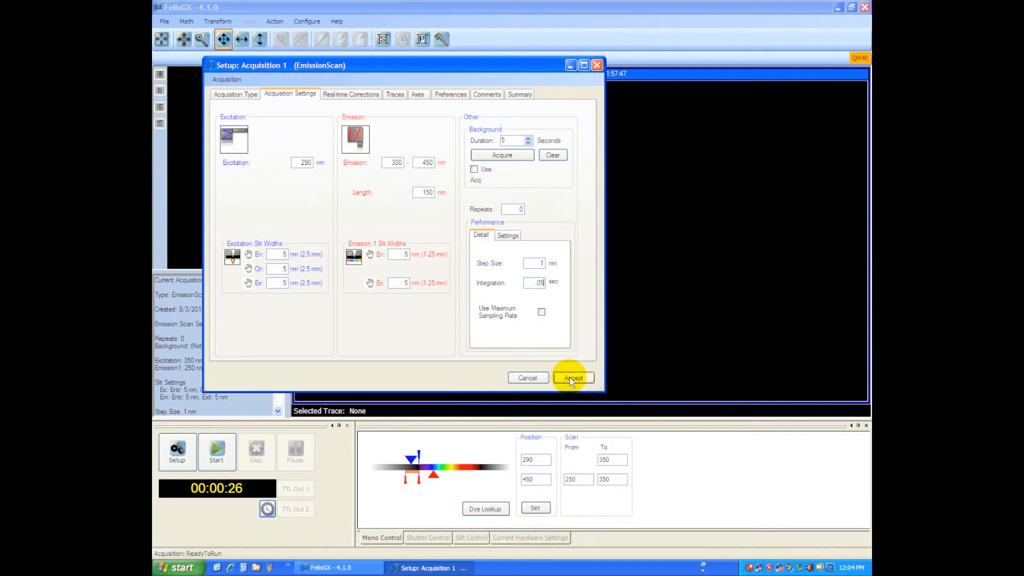
{"action": "left_click", "coordinate": [571, 377]}
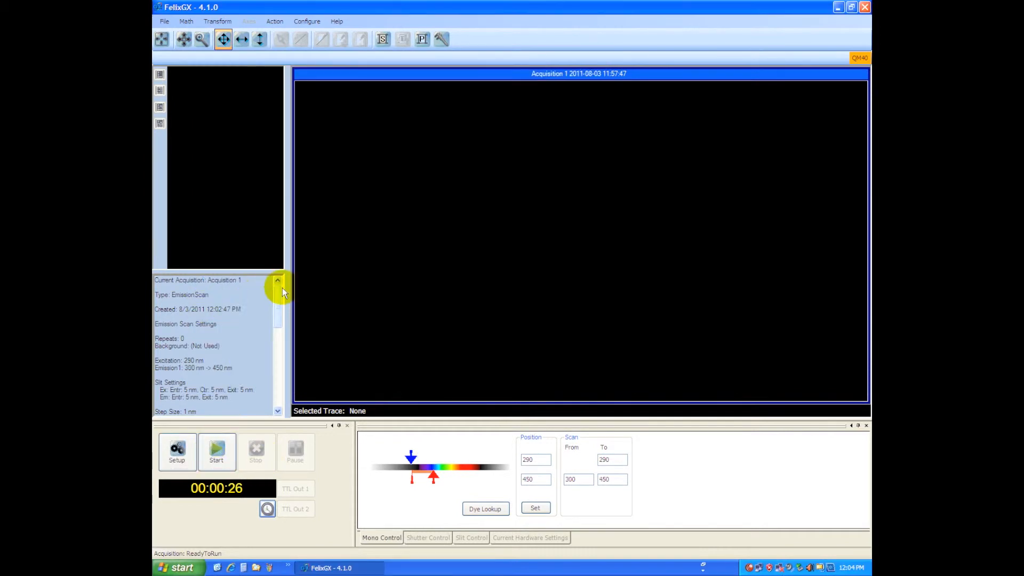
{"action": "scroll", "scroll_direction": "down", "scroll_amount": 3}
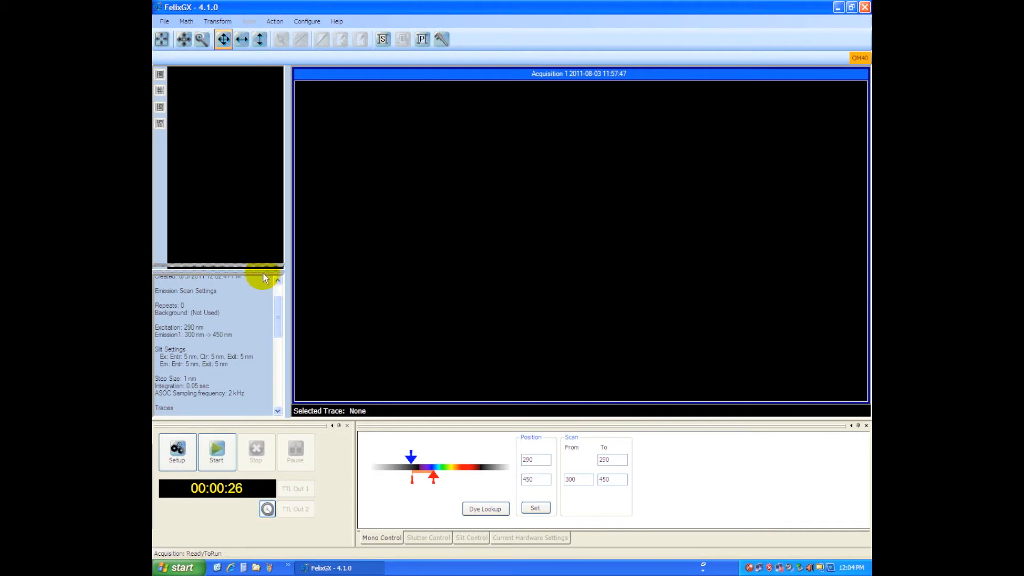
{"action": "scroll", "scroll_direction": "down", "scroll_amount": 3}
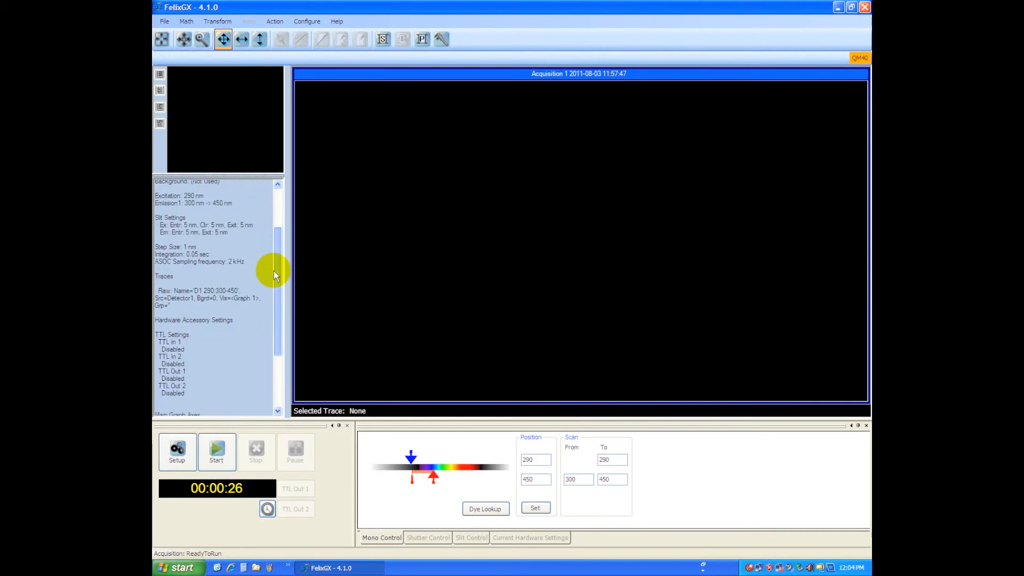
{"action": "scroll", "scroll_direction": "down", "scroll_amount": 3}
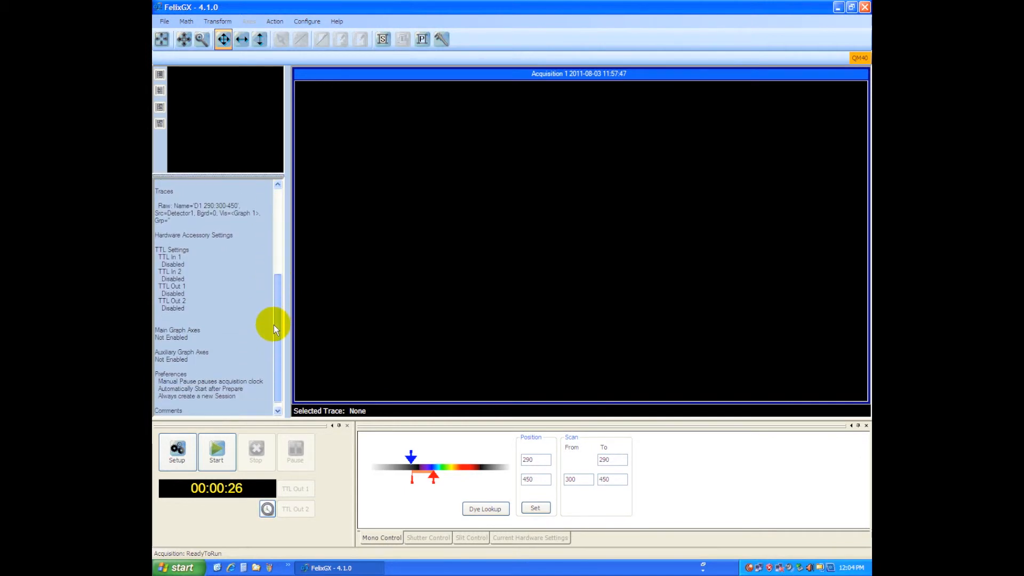
{"action": "scroll", "scroll_direction": "up", "scroll_amount": 3}
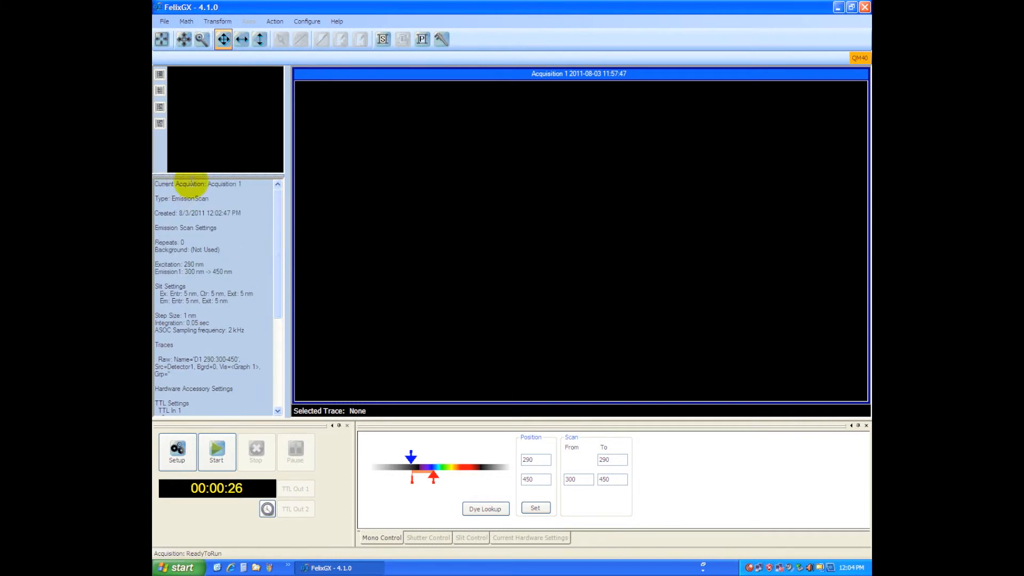
{"action": "left_click", "coordinate": [216, 449]}
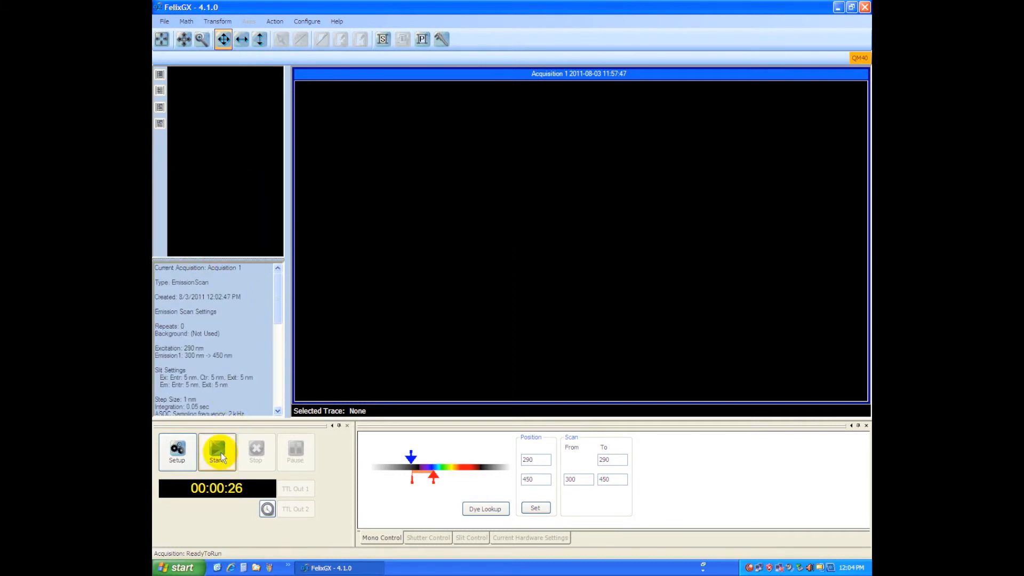
- Run the emission scan to completion, yielding a 300–450 nm spectrum peaking near 332 nm
{"action": "left_click", "coordinate": [216, 449]}
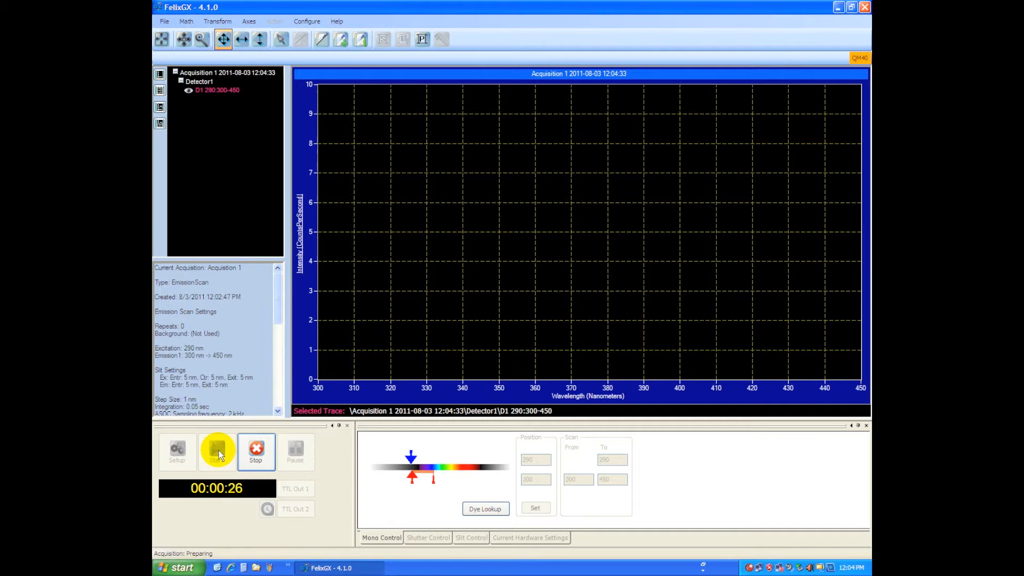
{"action": "left_click", "coordinate": [217, 449]}
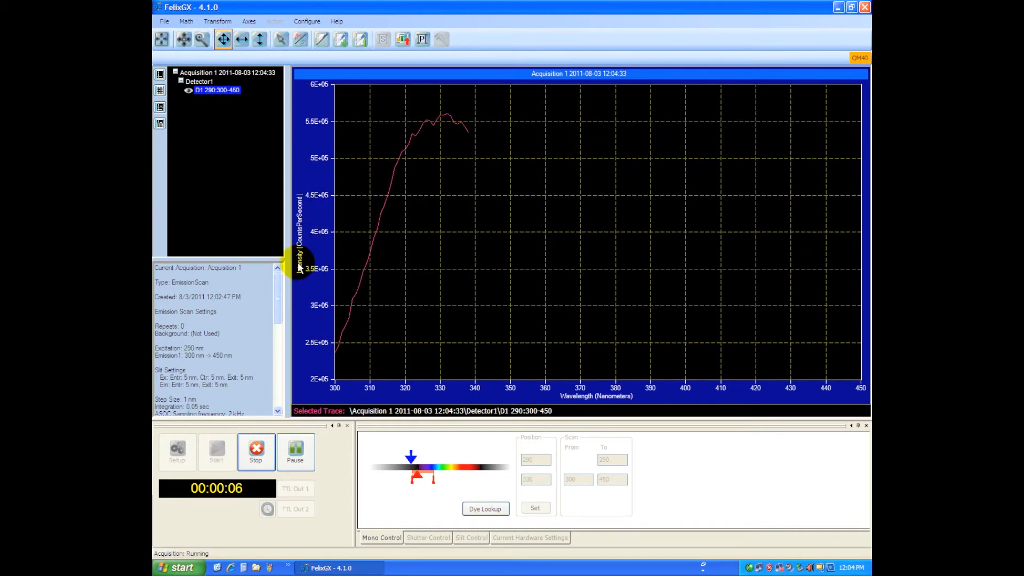
{"action": "mouse_move", "coordinate": [320, 124]}
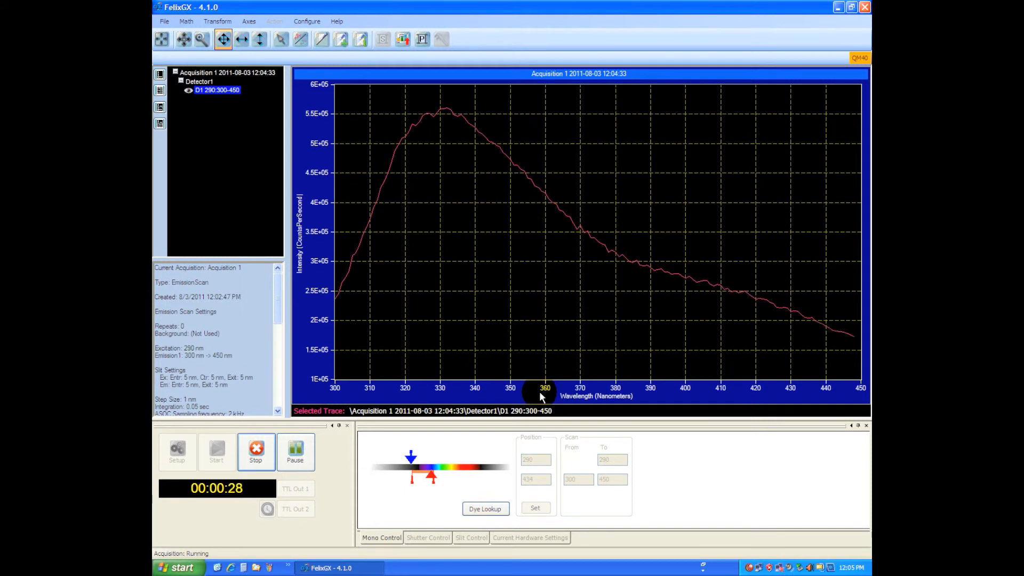
{"action": "left_click", "coordinate": [255, 451]}
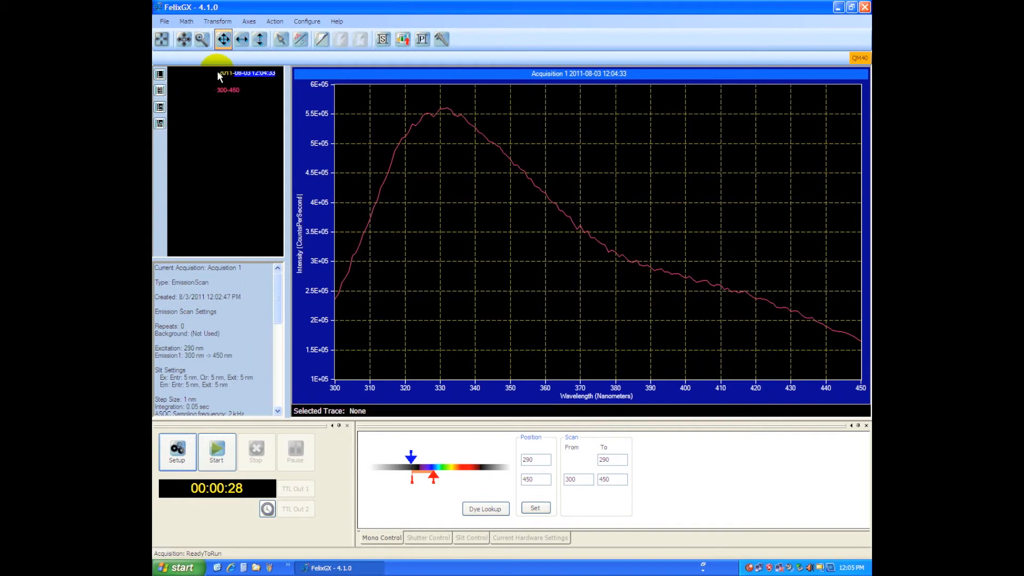
- Rename the finished acquisition to tryp-BSA
{"action": "double_click", "coordinate": [246, 72]}
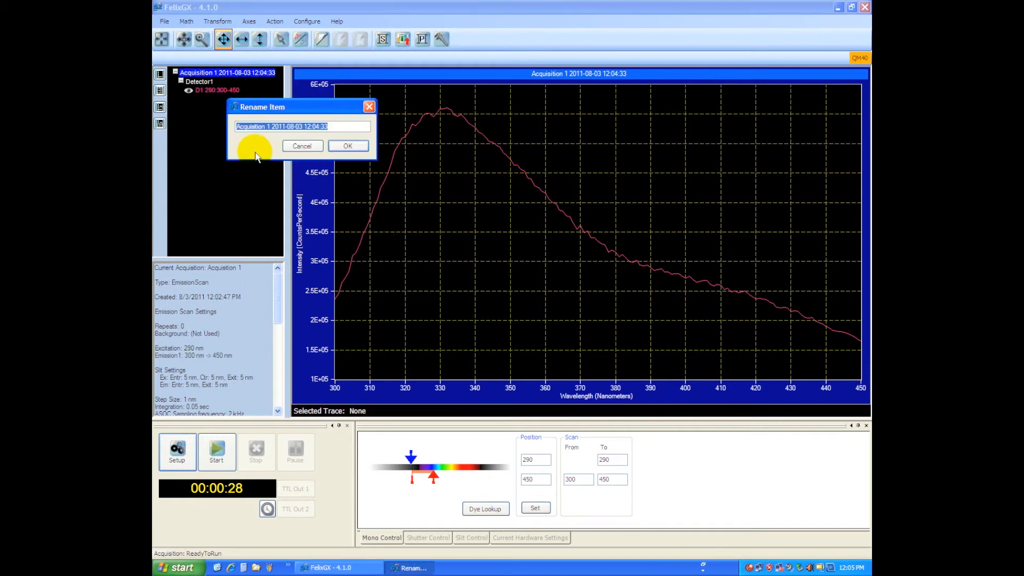
{"action": "type", "text": "tryp-BSA"}
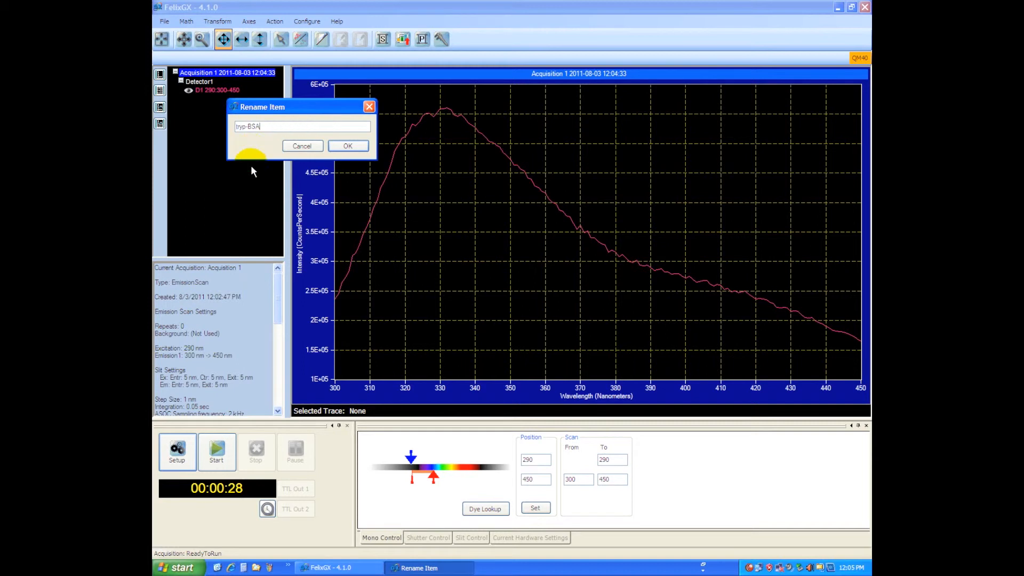
{"action": "left_click", "coordinate": [347, 146]}
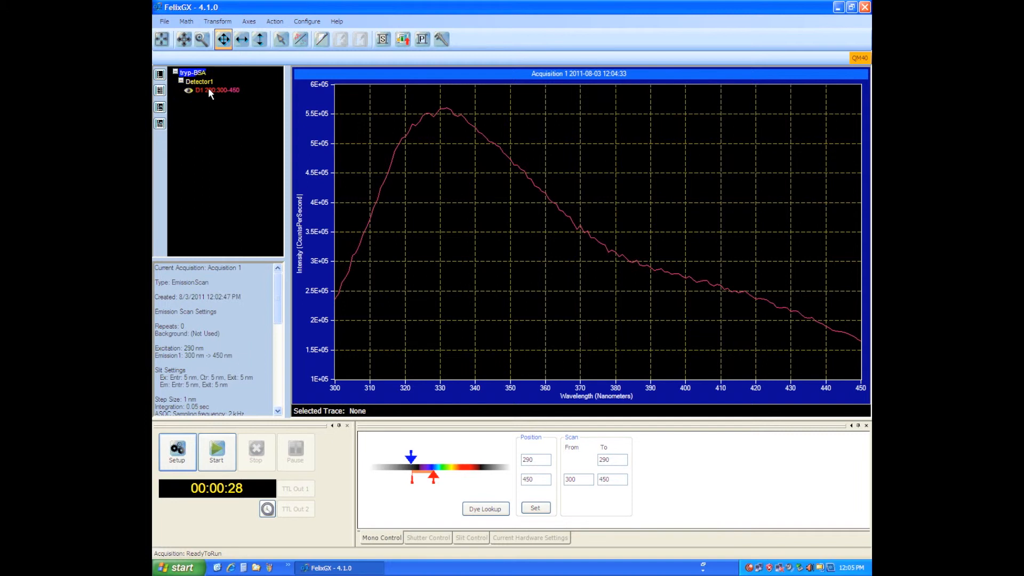
- Save the tryp-BSA record as 'BSA emission scan' in the Macro tests folder
{"action": "right_click", "coordinate": [192, 72]}
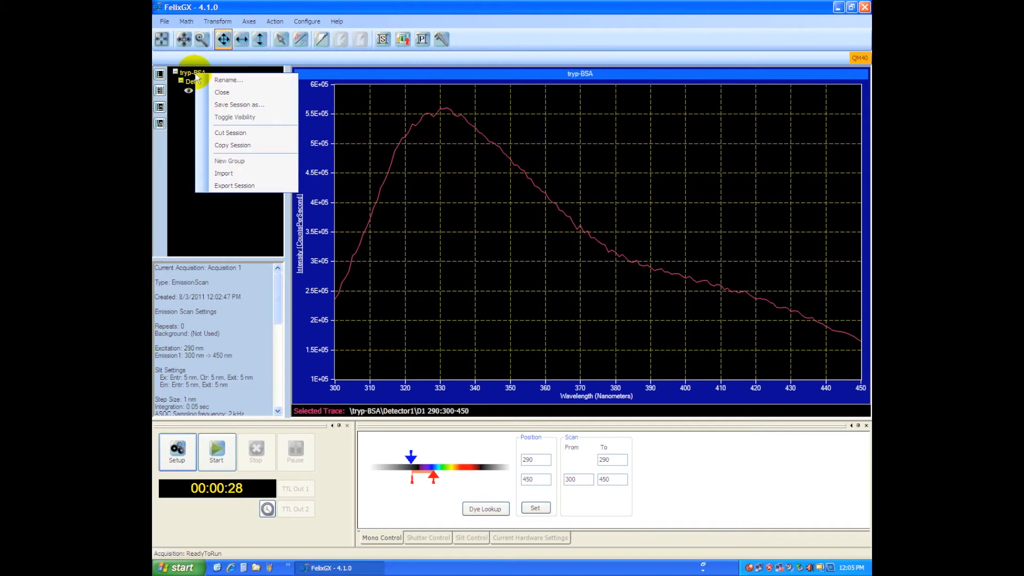
{"action": "left_click", "coordinate": [164, 22]}
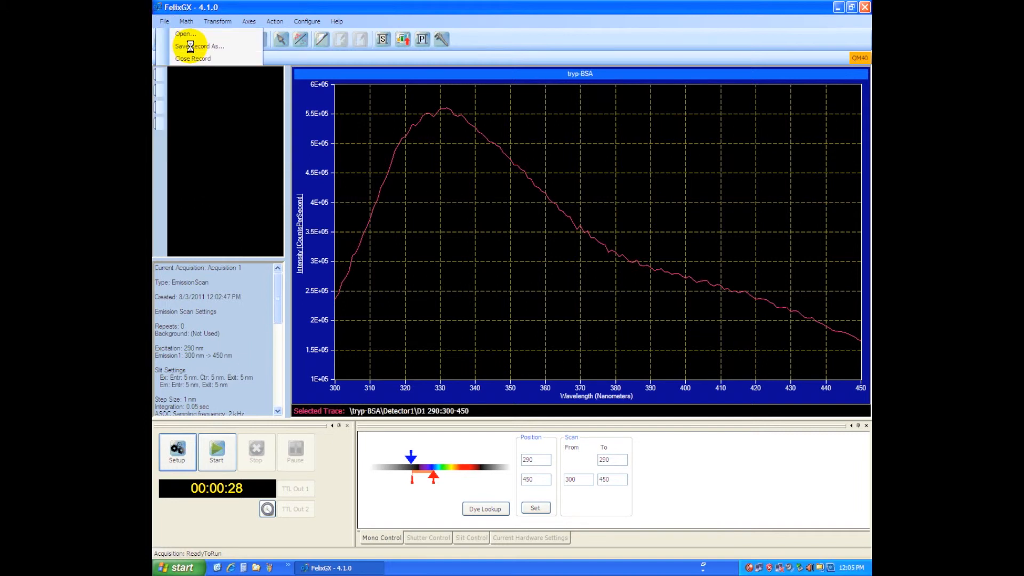
{"action": "left_click", "coordinate": [199, 46]}
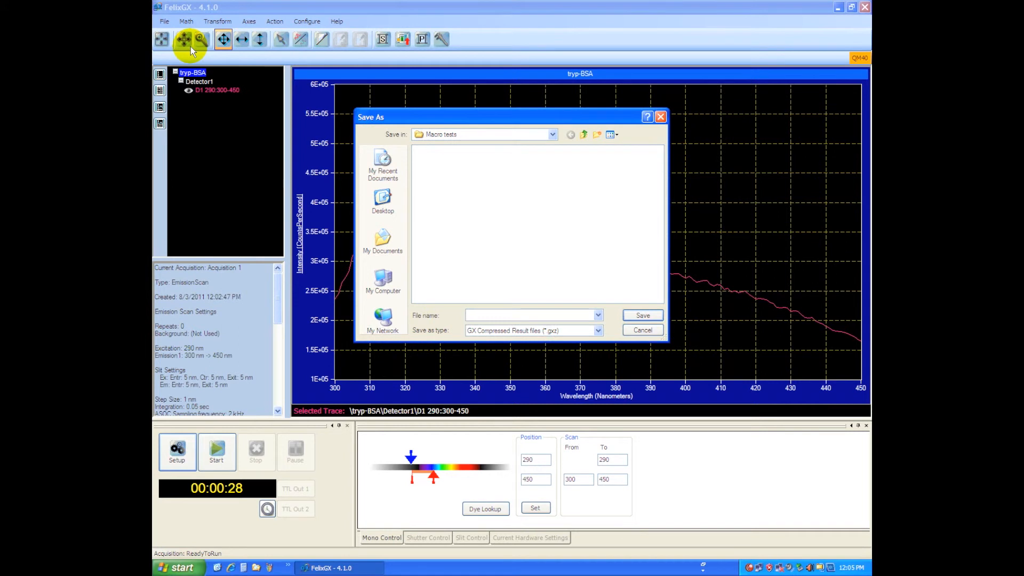
{"action": "type", "text": "BSA"}
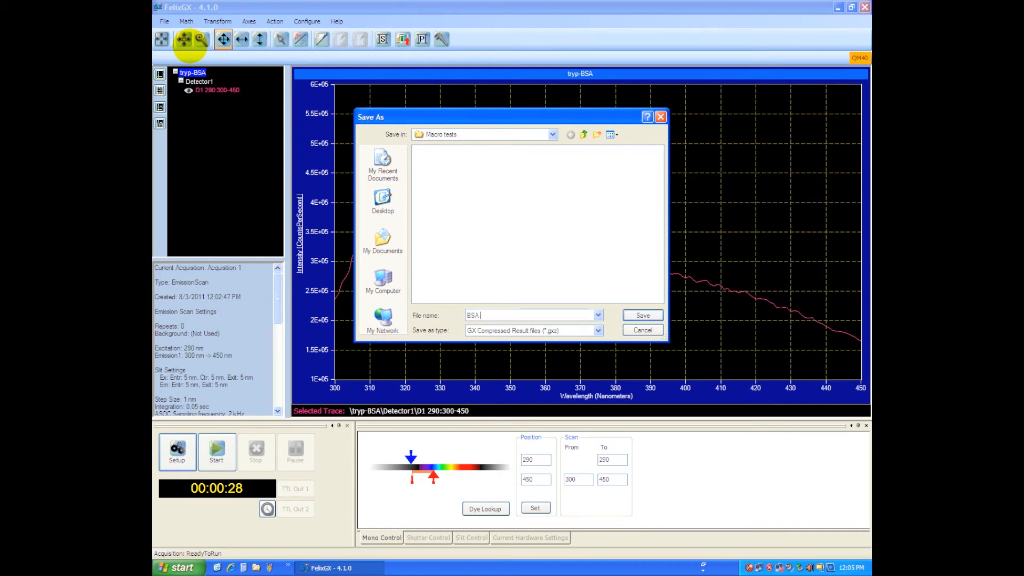
{"action": "type", "text": "emission scan"}
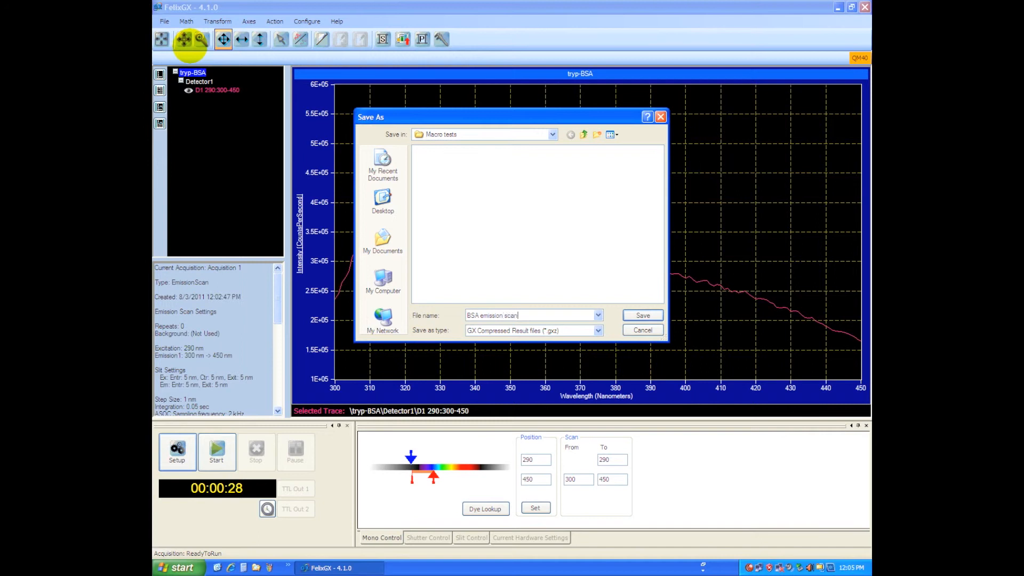
{"action": "mouse_move", "coordinate": [559, 333]}
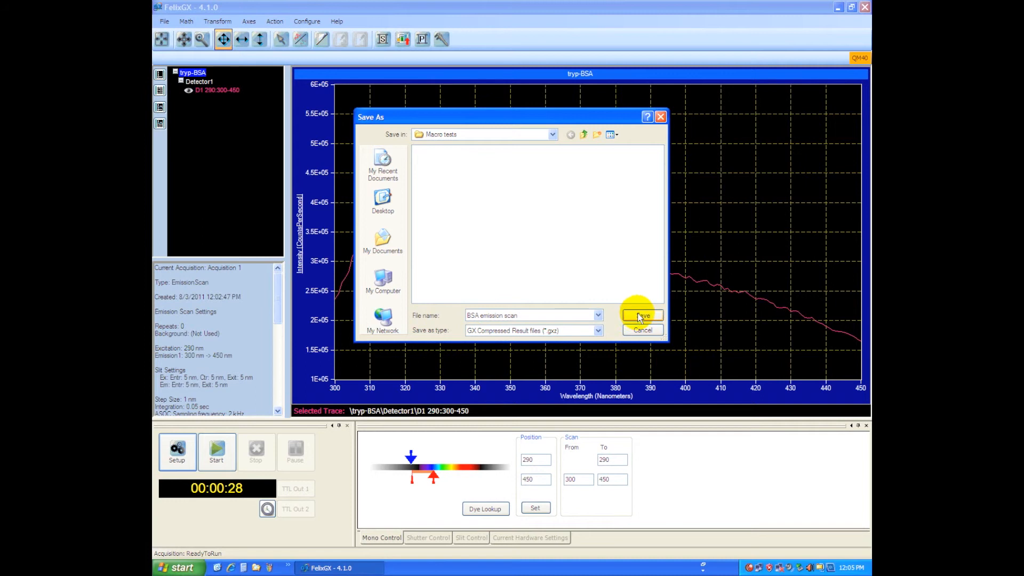
{"action": "left_click", "coordinate": [641, 316]}
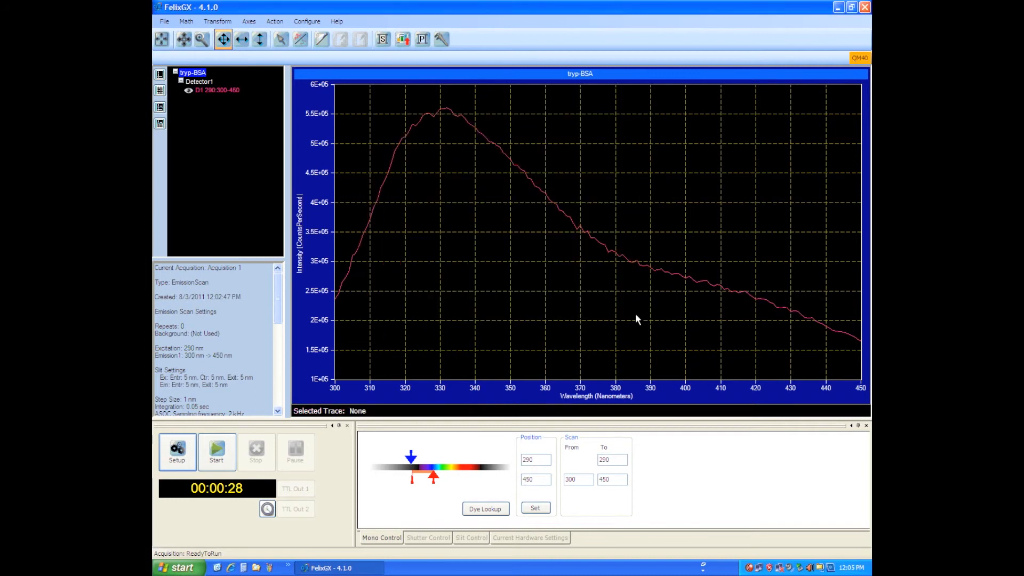
{"action": "mouse_move", "coordinate": [626, 316]}
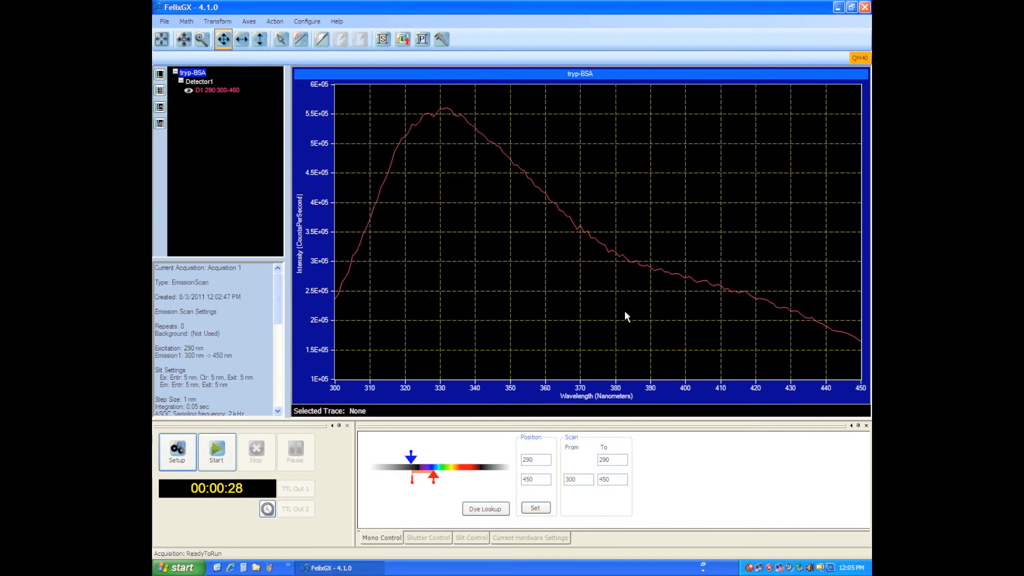
{"action": "mouse_move", "coordinate": [365, 290]}
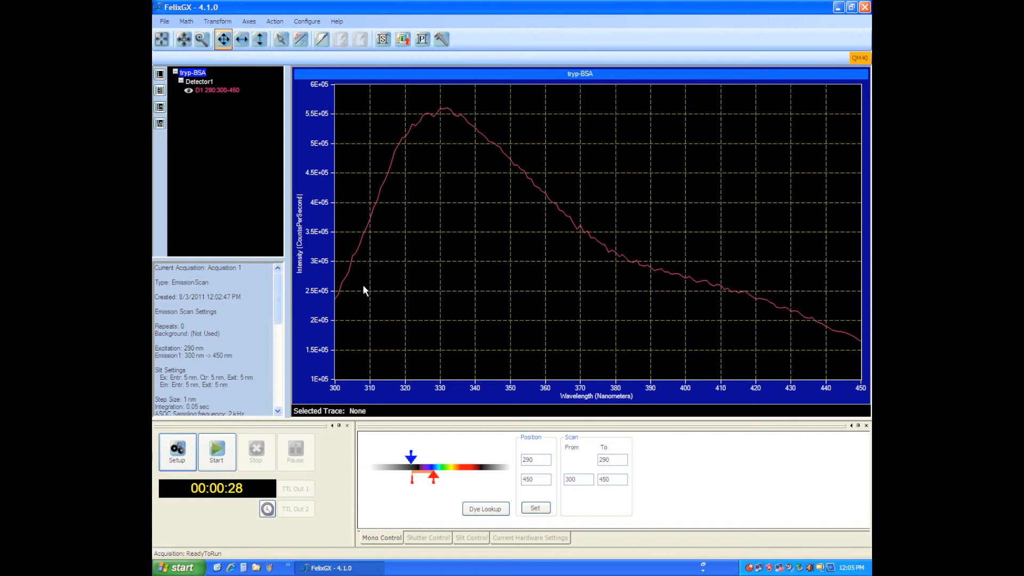
{"action": "mouse_move", "coordinate": [203, 458]}
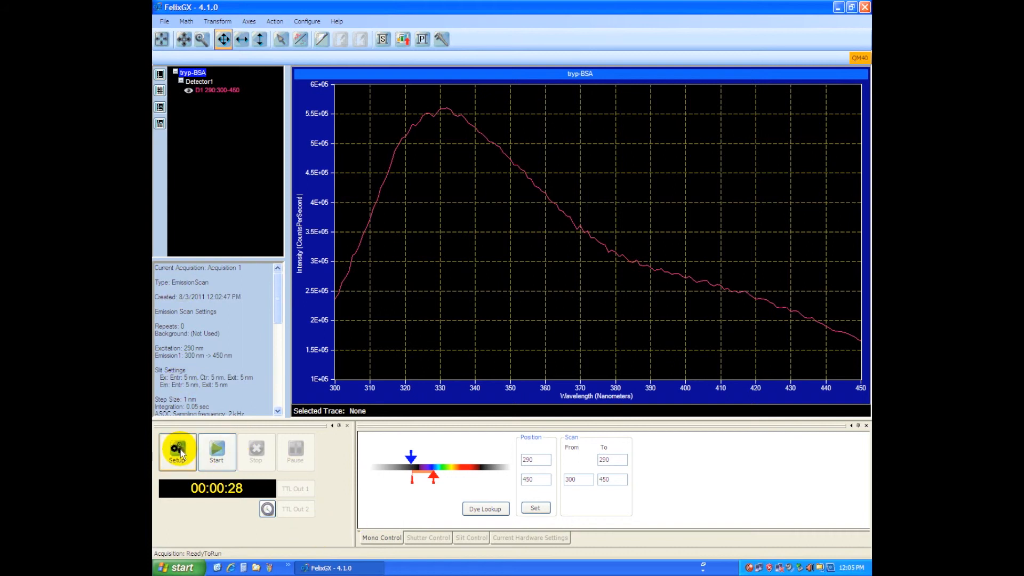
- Raise integration to 0.1 s and start a new emission scan
{"action": "left_click", "coordinate": [176, 450]}
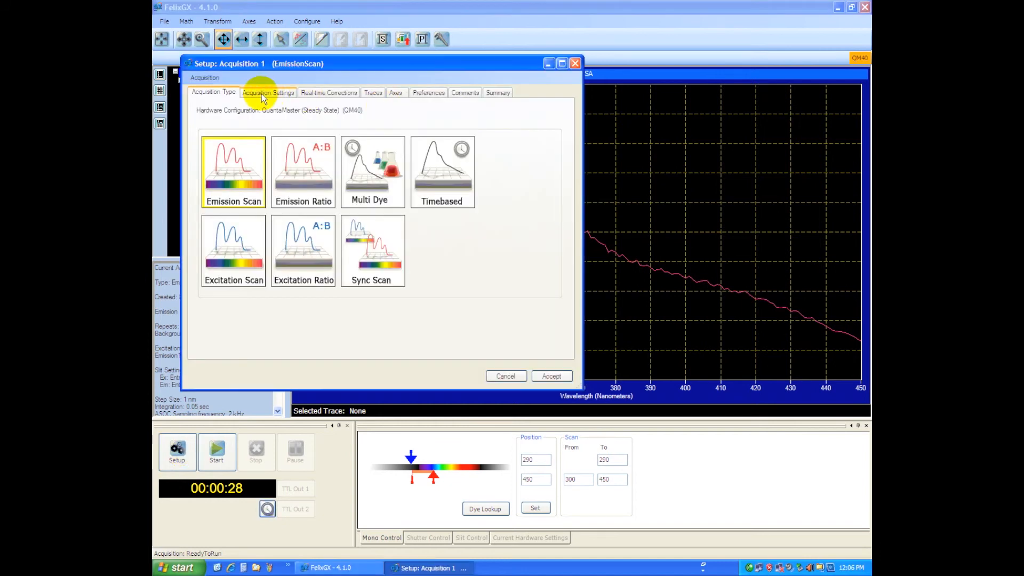
{"action": "left_click", "coordinate": [268, 91]}
{"action": "type", "text": "1"}
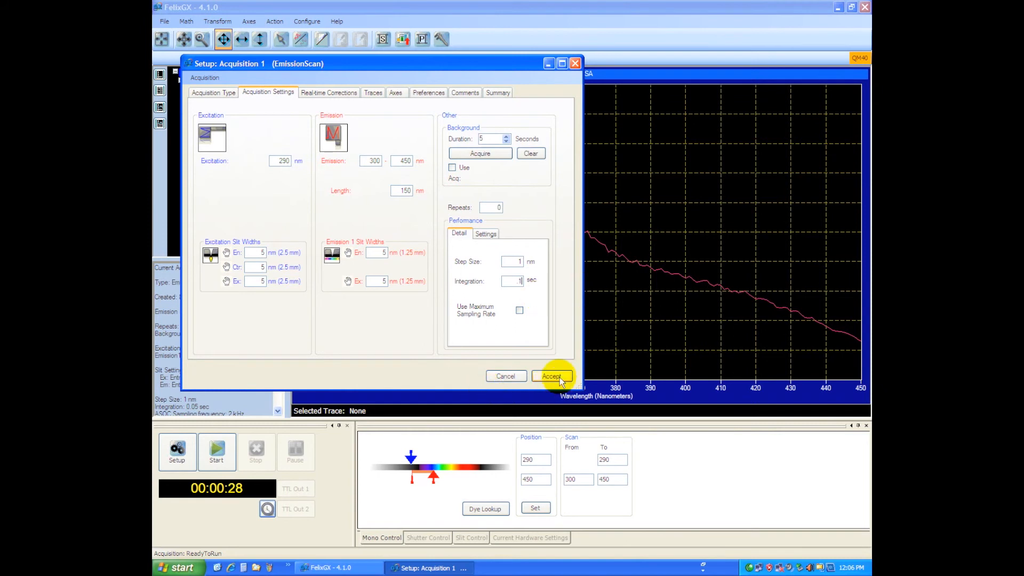
{"action": "left_click", "coordinate": [551, 377]}
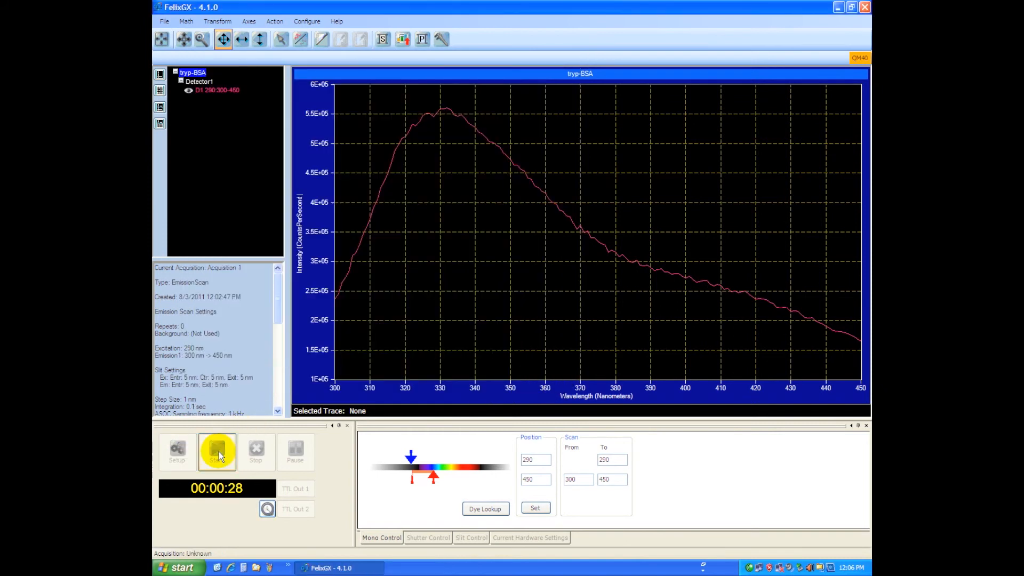
{"action": "left_click", "coordinate": [216, 450]}
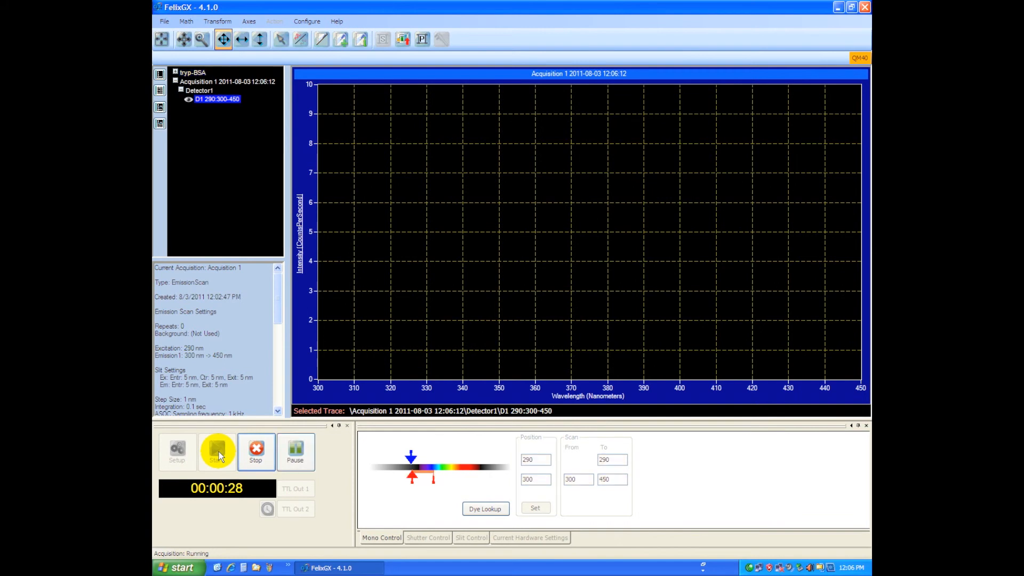